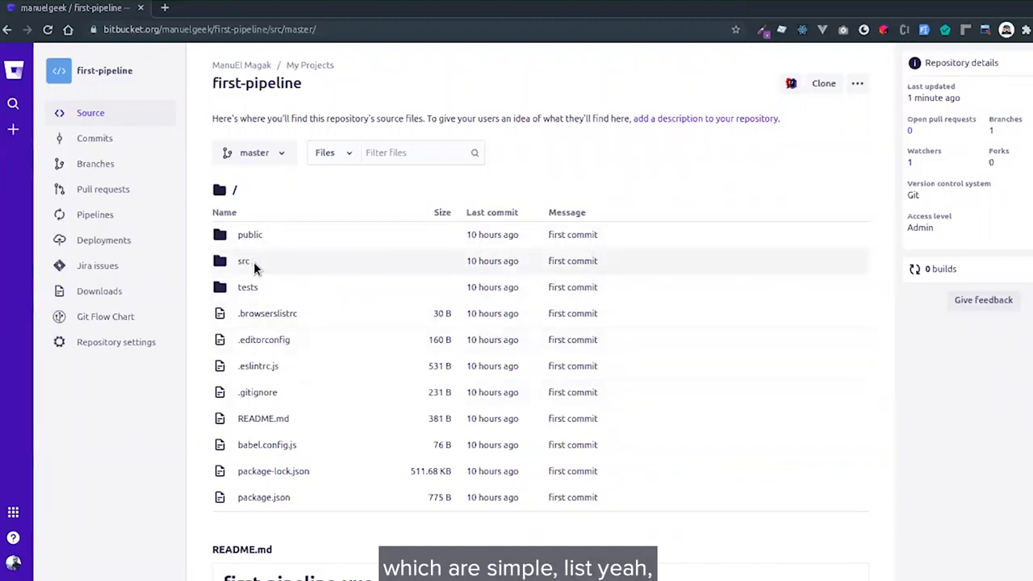
mouse_move(258, 365)
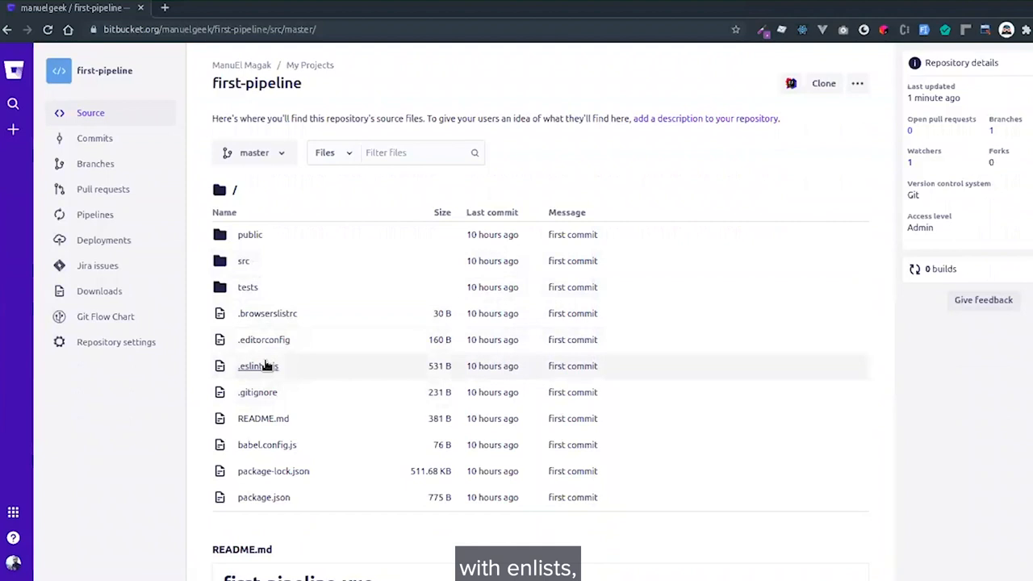
mouse_move(259, 313)
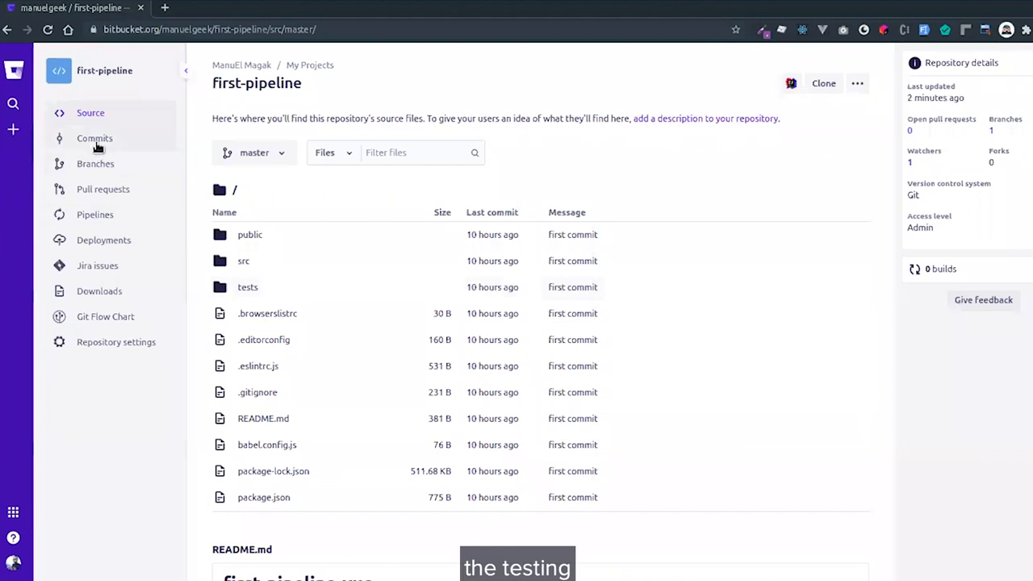
mouse_move(101, 214)
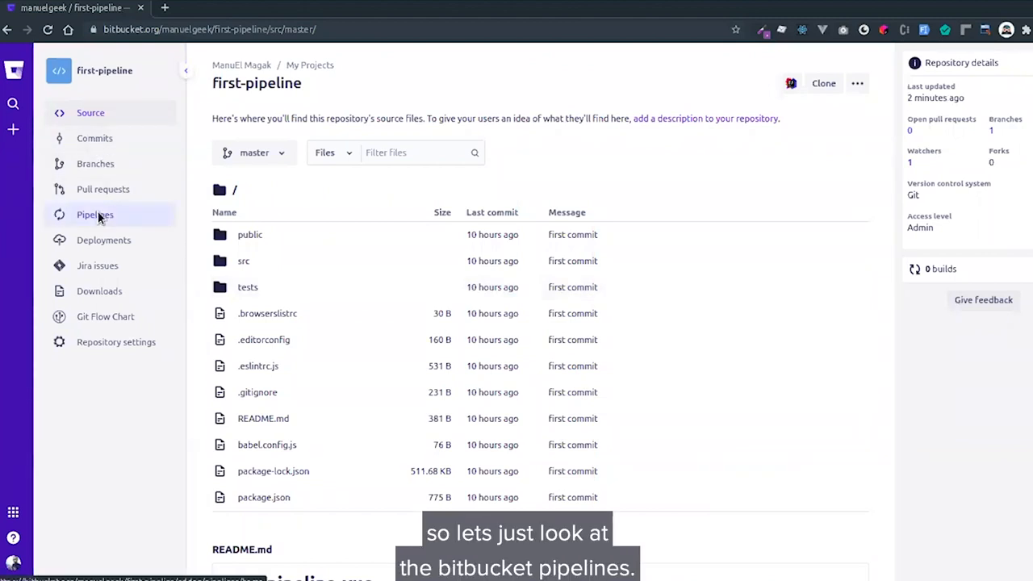
Go to the repository's Pipelines page and scroll through the template catalogue
click(93, 213)
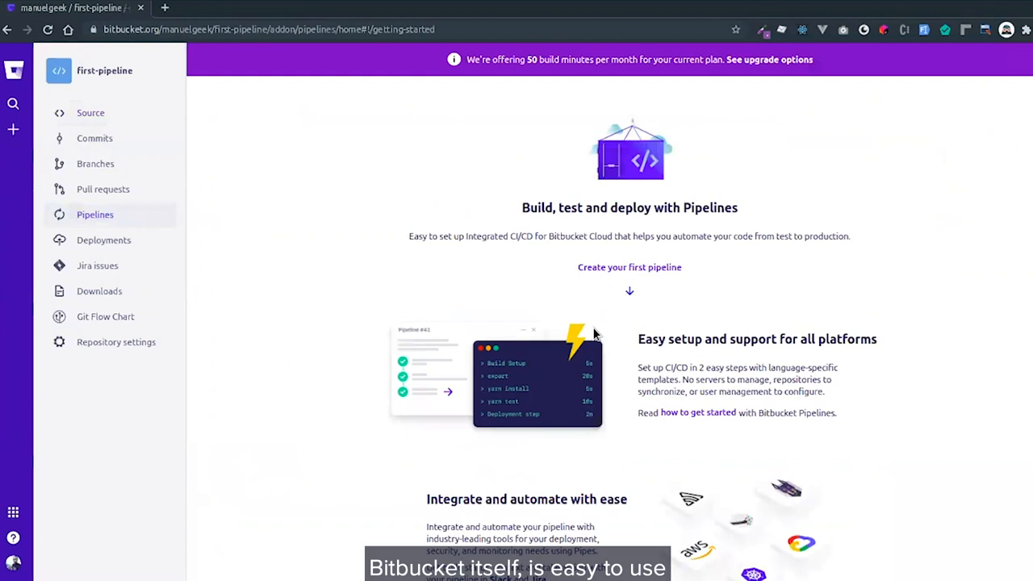
scroll(down, 3)
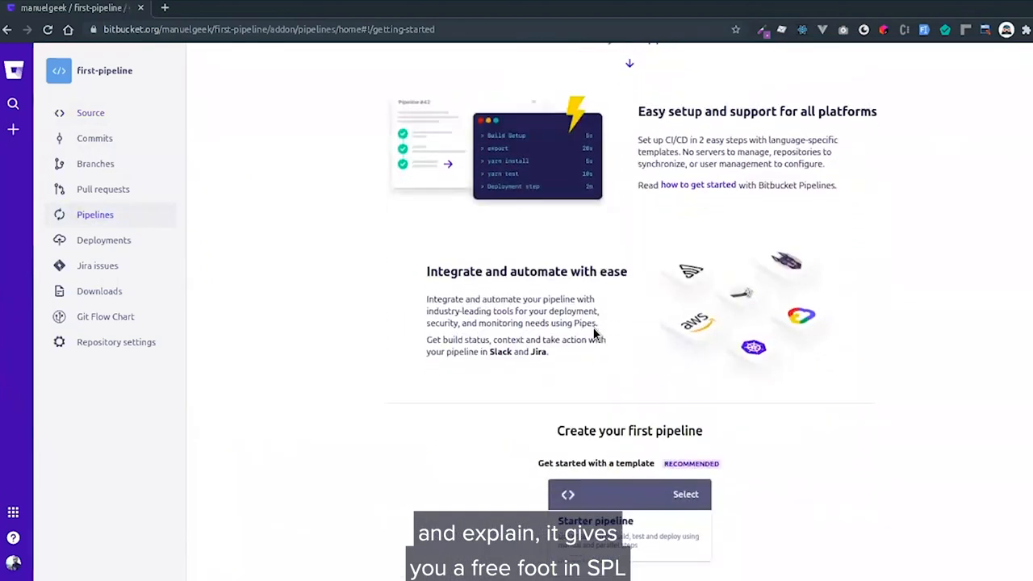
scroll(up, 3)
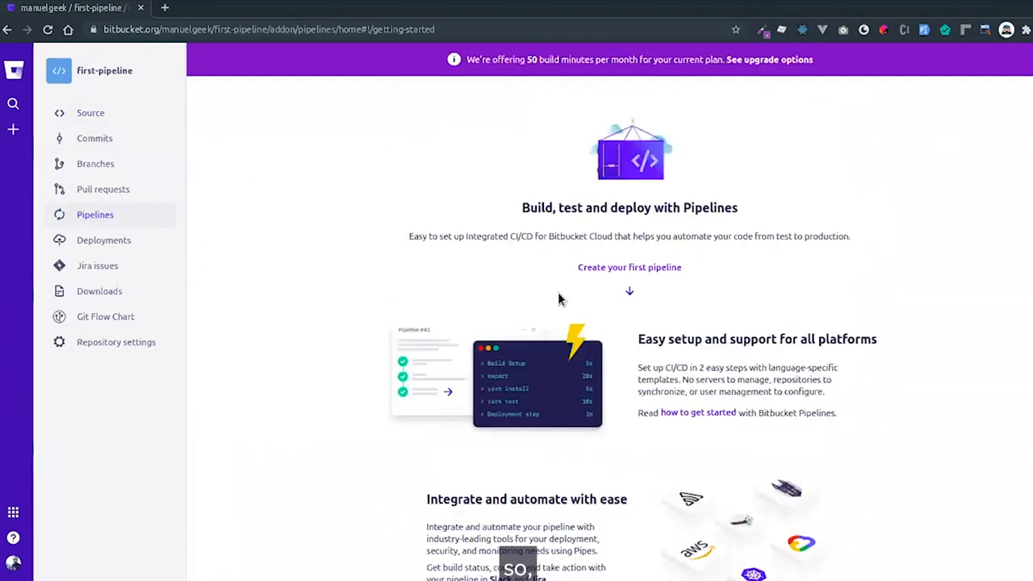
scroll(down, 3)
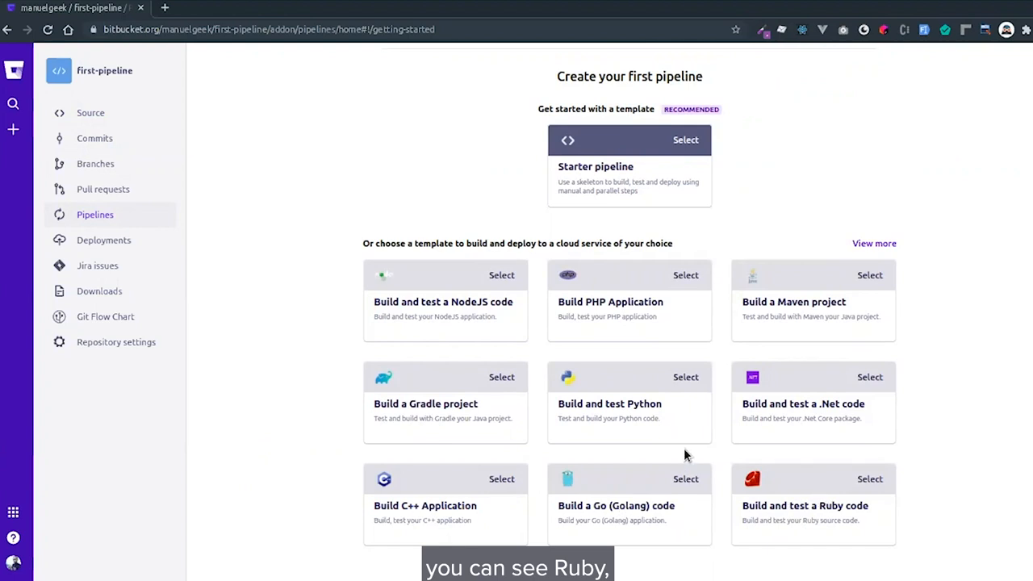
mouse_move(497, 310)
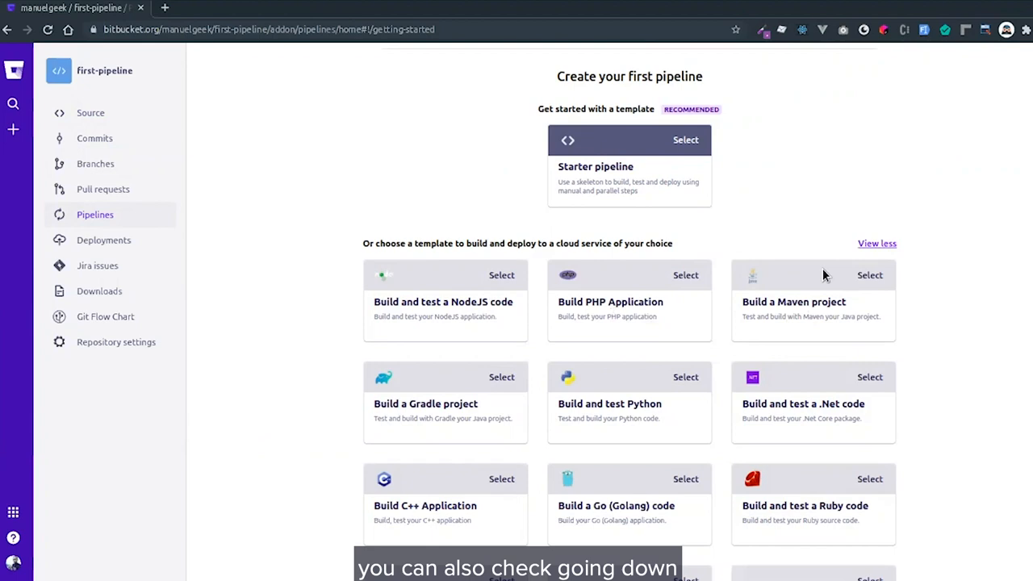
scroll(down, 3)
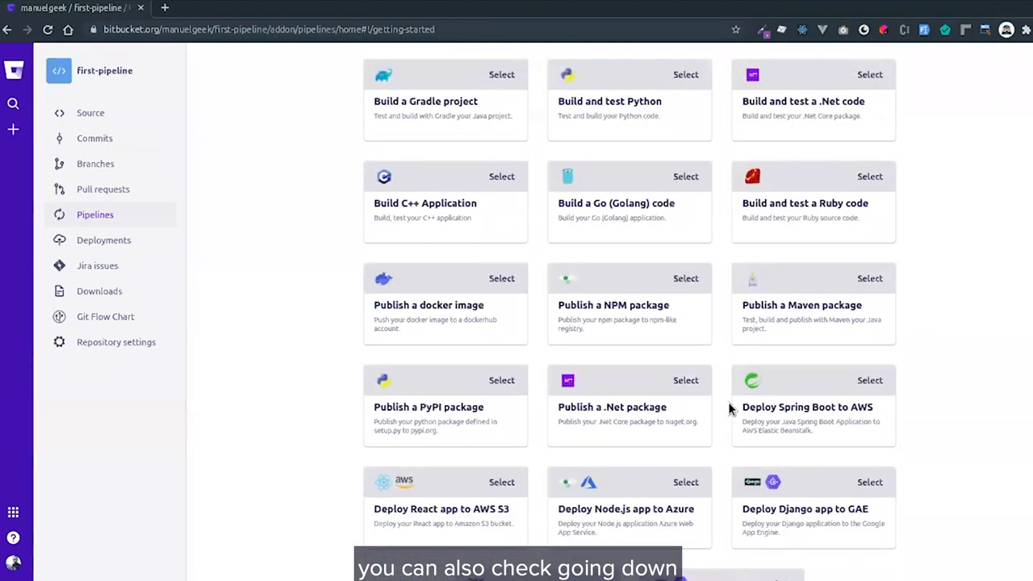
scroll(up, 3)
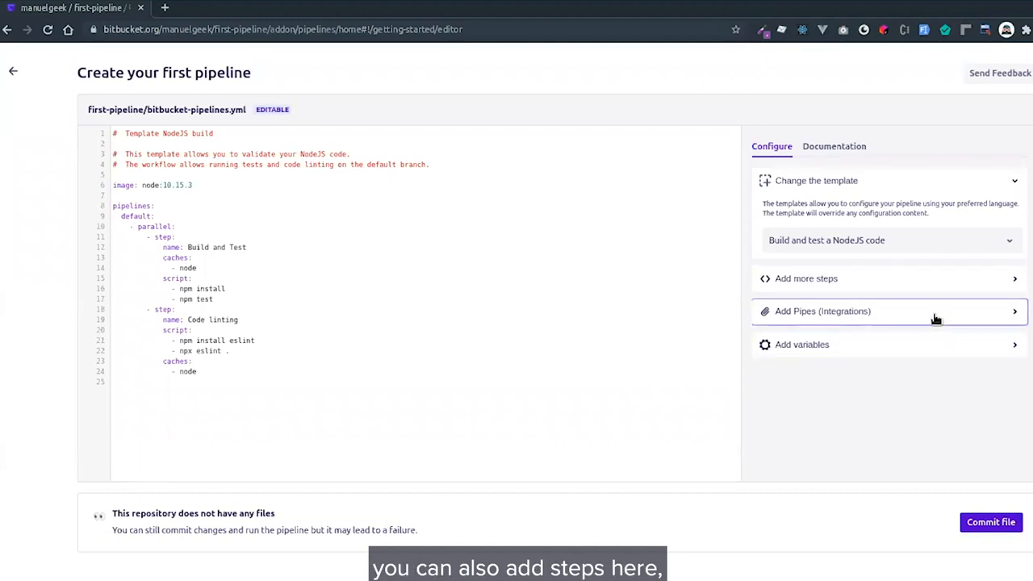
mouse_move(831, 318)
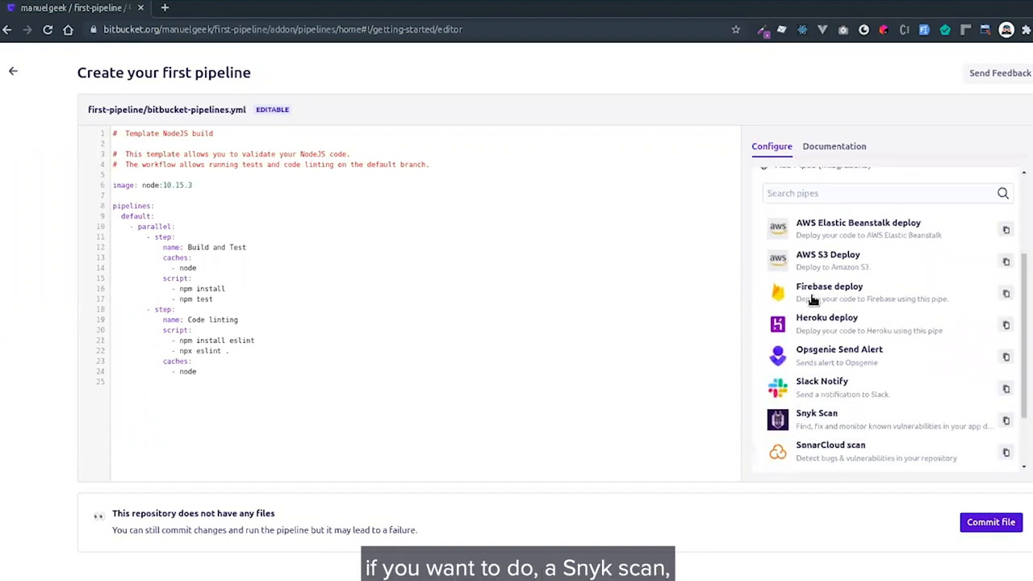
Browse the available pipe integrations below the Node.js template, then close the list
scroll(down, 3)
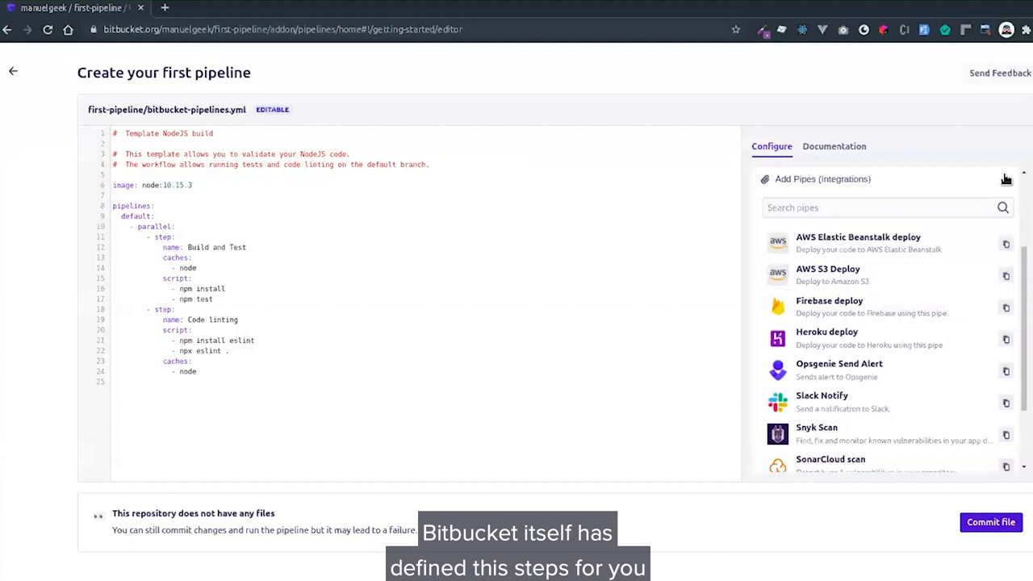
click(1006, 179)
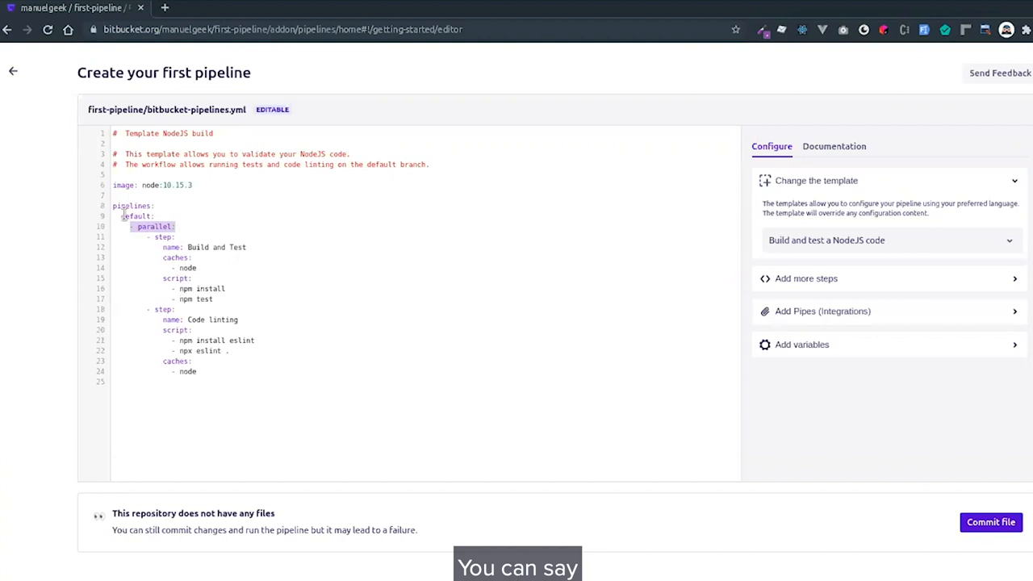
Edit the YAML: master to default, test command to npm run test:unit, lint step to npm run lint
text(master:)
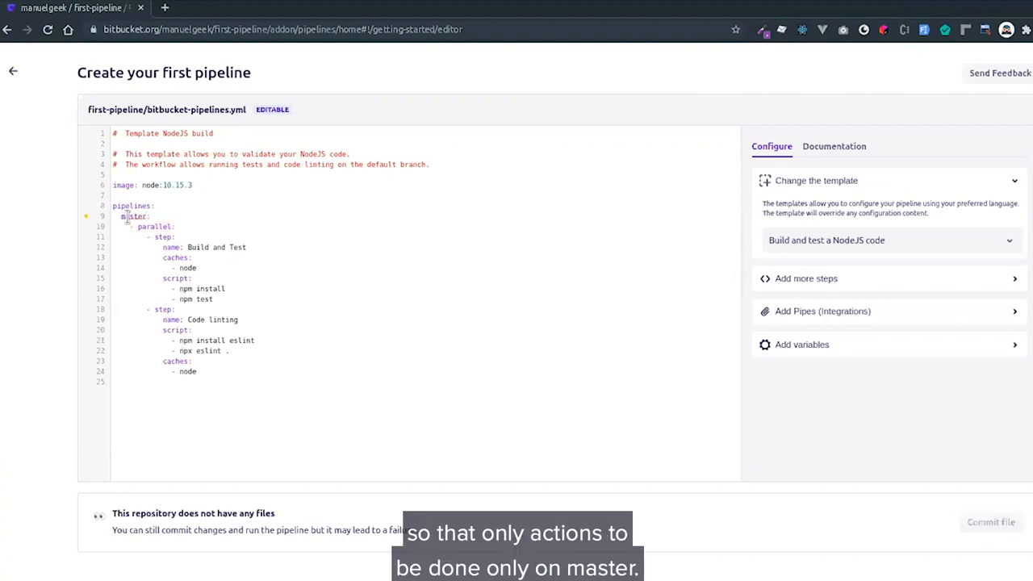
text(default:)
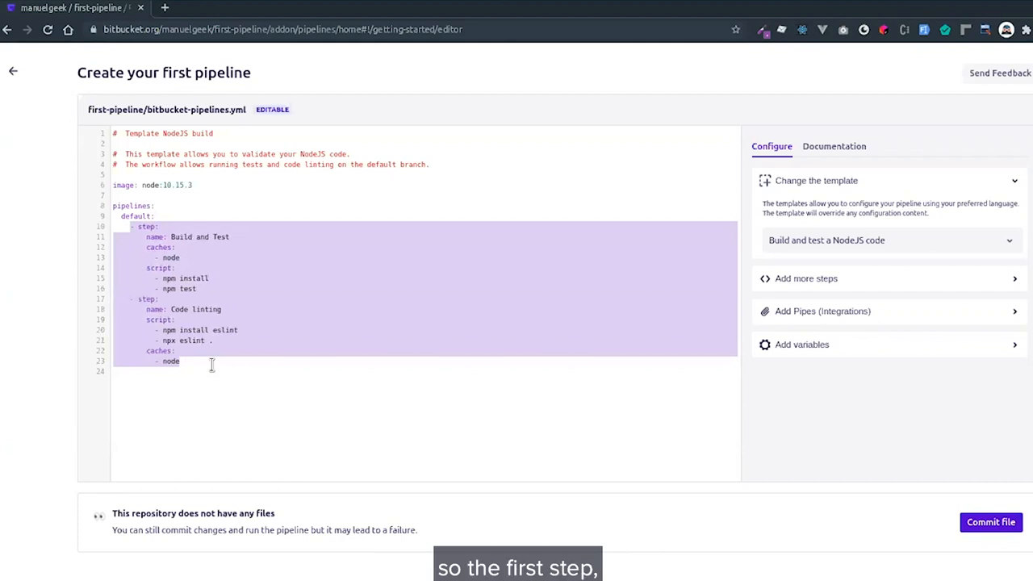
click(193, 223)
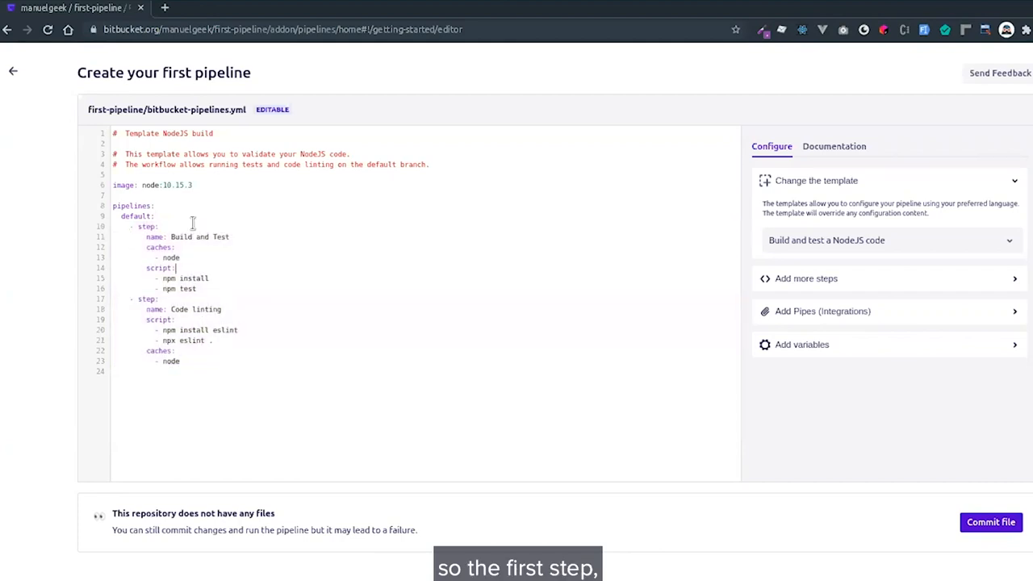
mouse_move(185, 340)
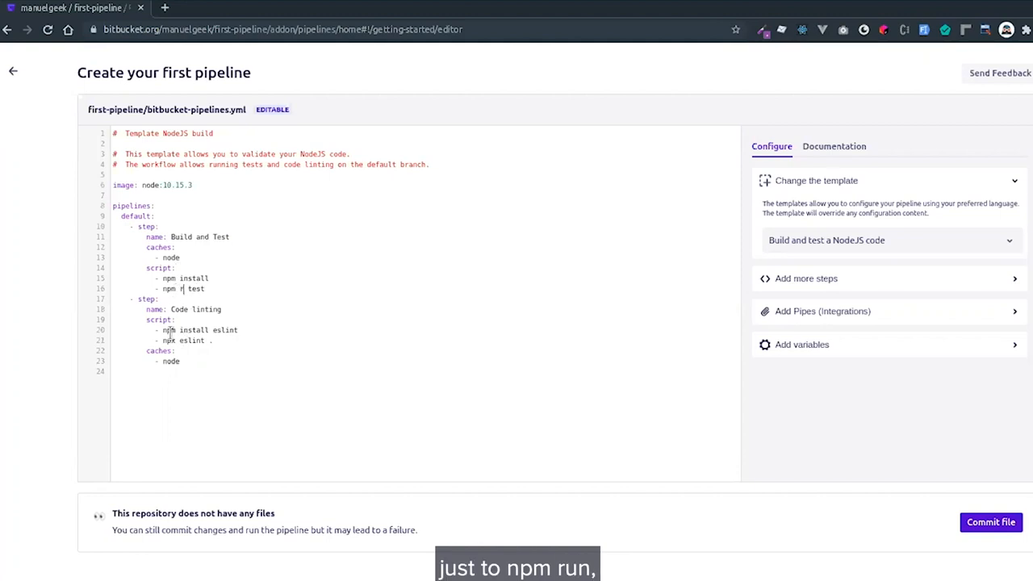
text(run)
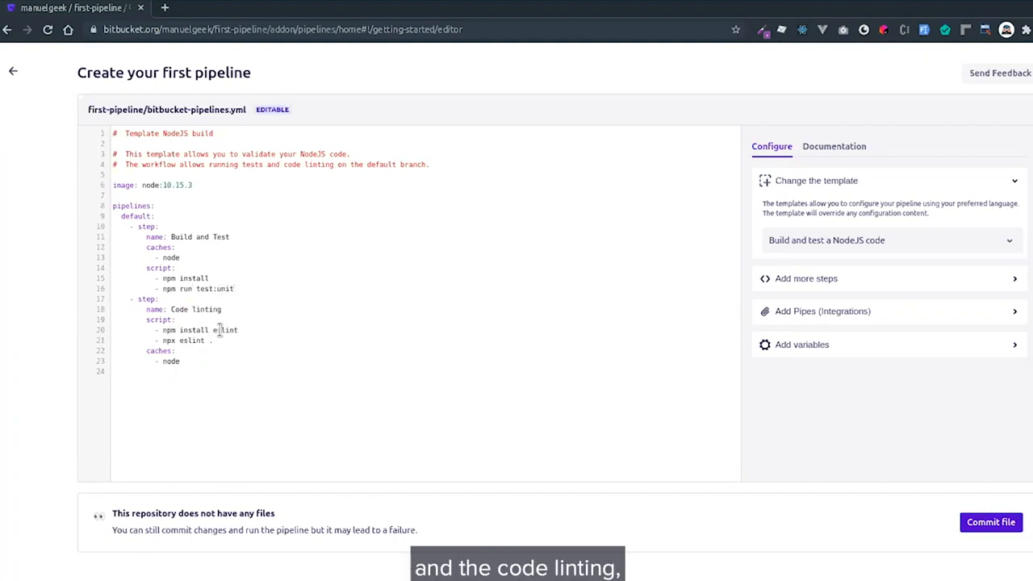
double_click(226, 329)
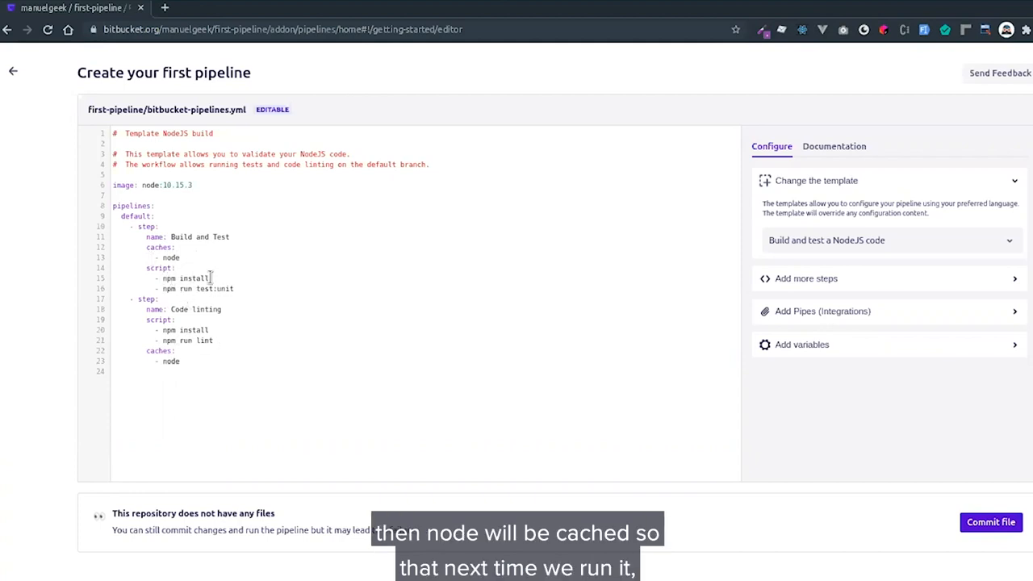
mouse_move(193, 268)
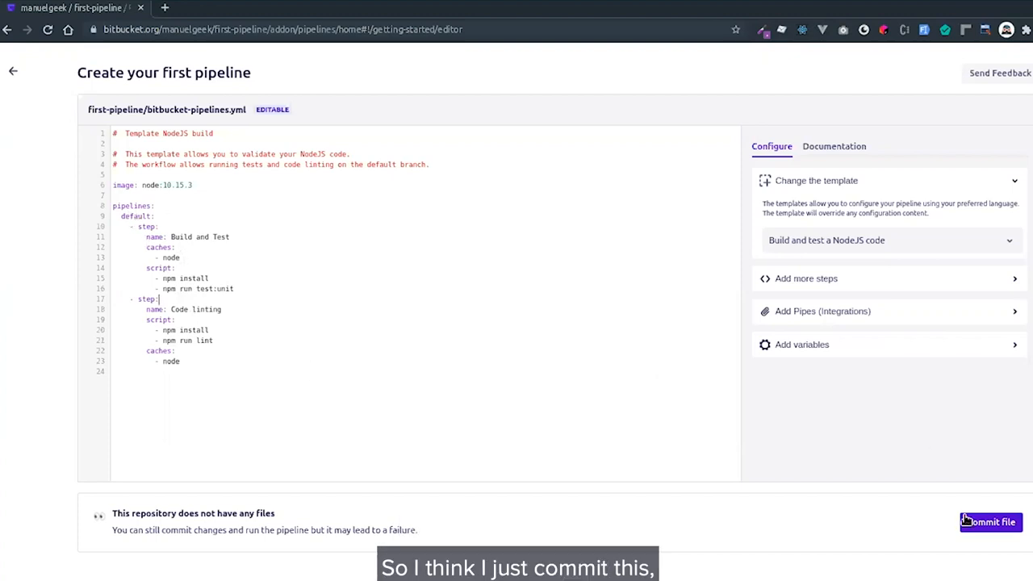
Commit bitbucket-pipelines.yml to start pipeline run #1
click(991, 523)
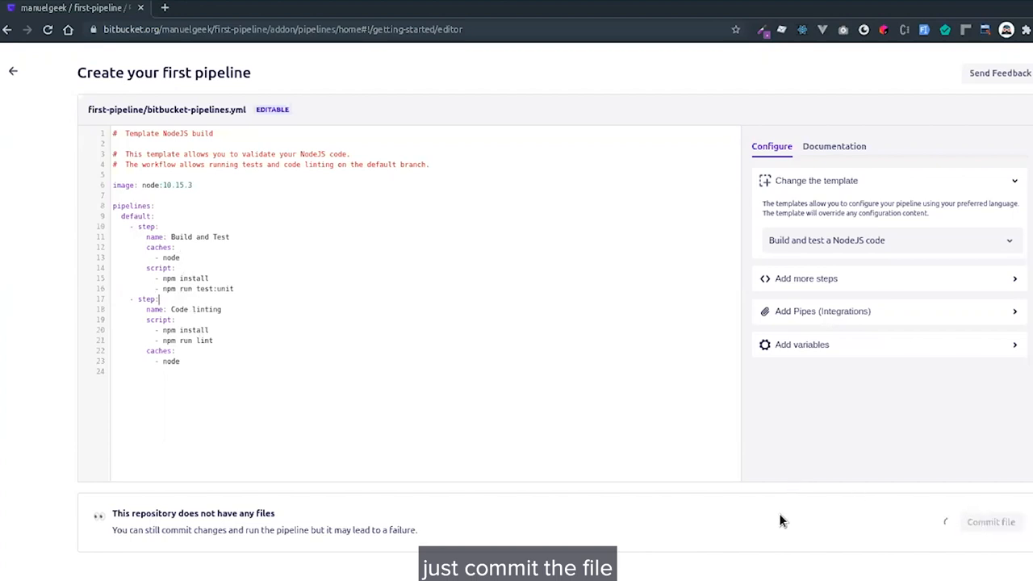
mouse_move(426, 284)
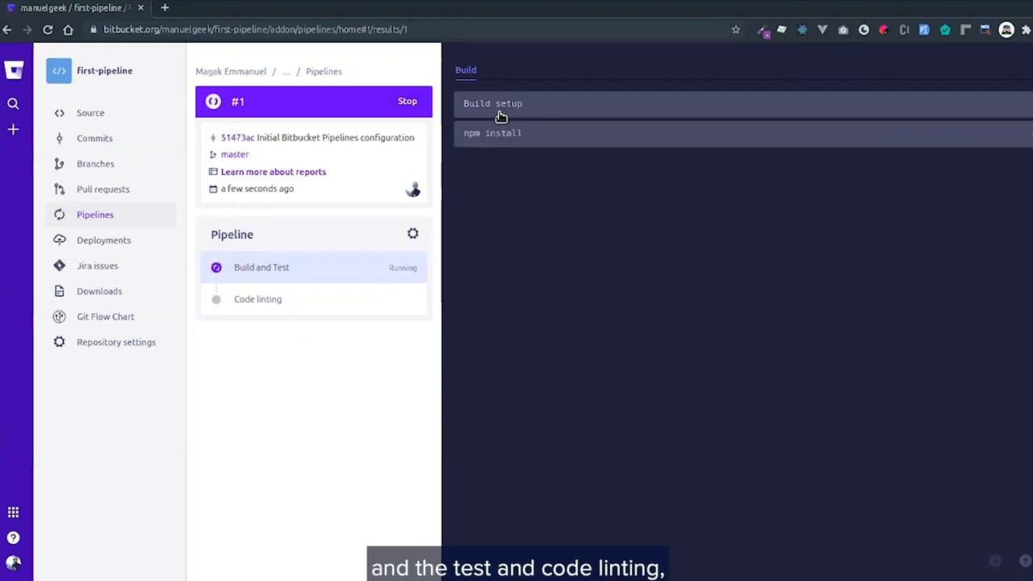
mouse_move(480, 177)
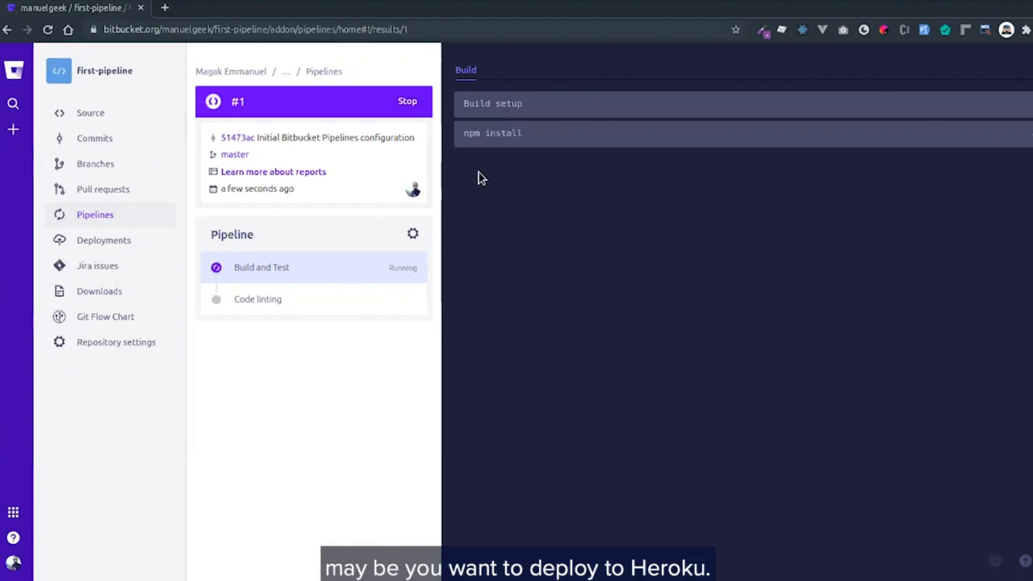
mouse_move(504, 232)
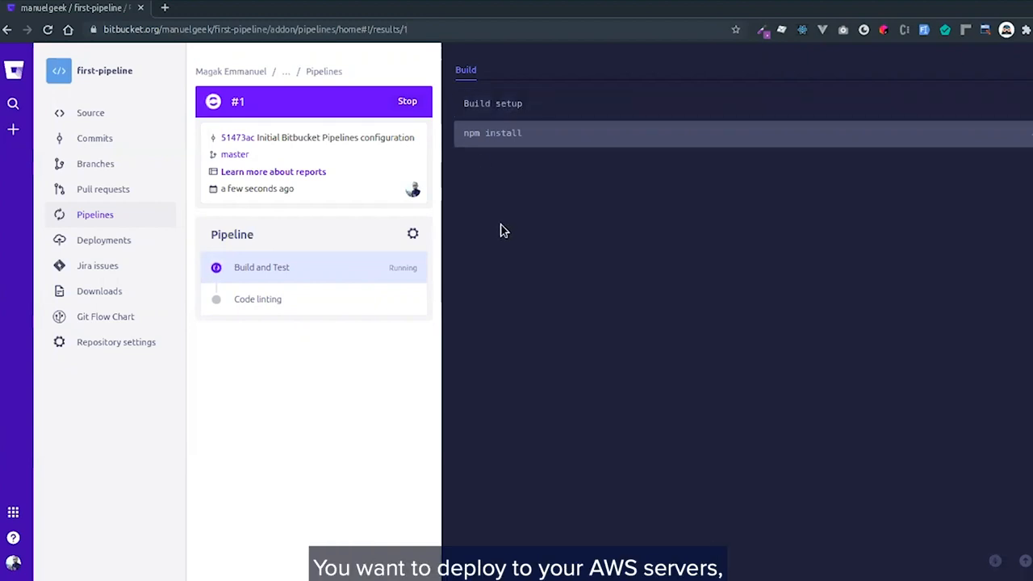
mouse_move(507, 206)
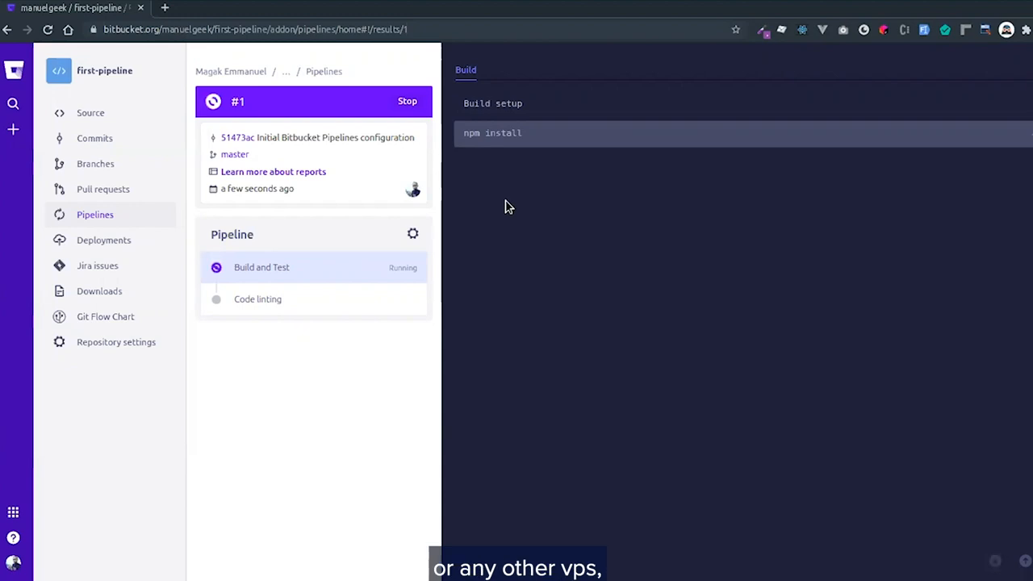
mouse_move(494, 329)
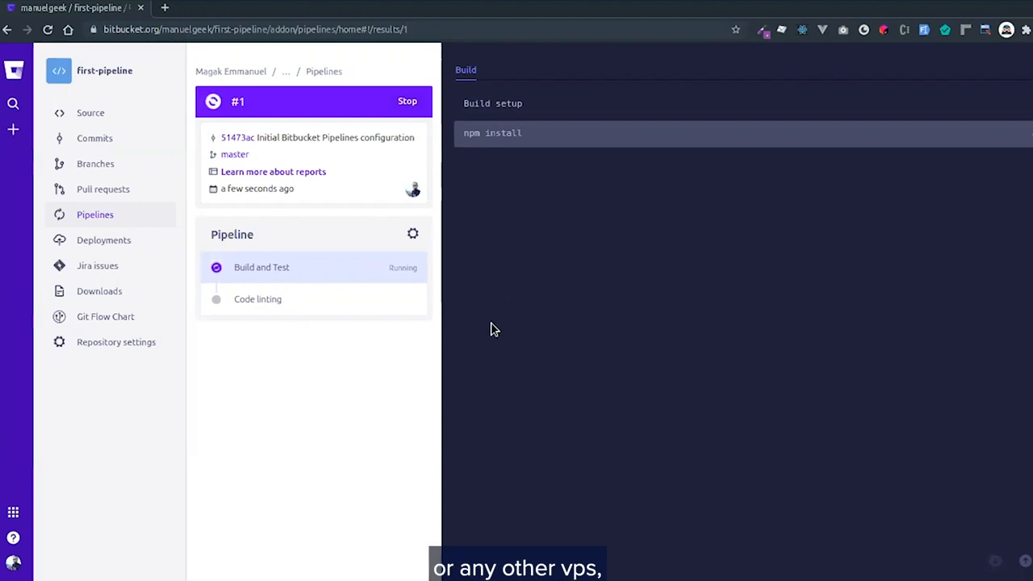
mouse_move(514, 287)
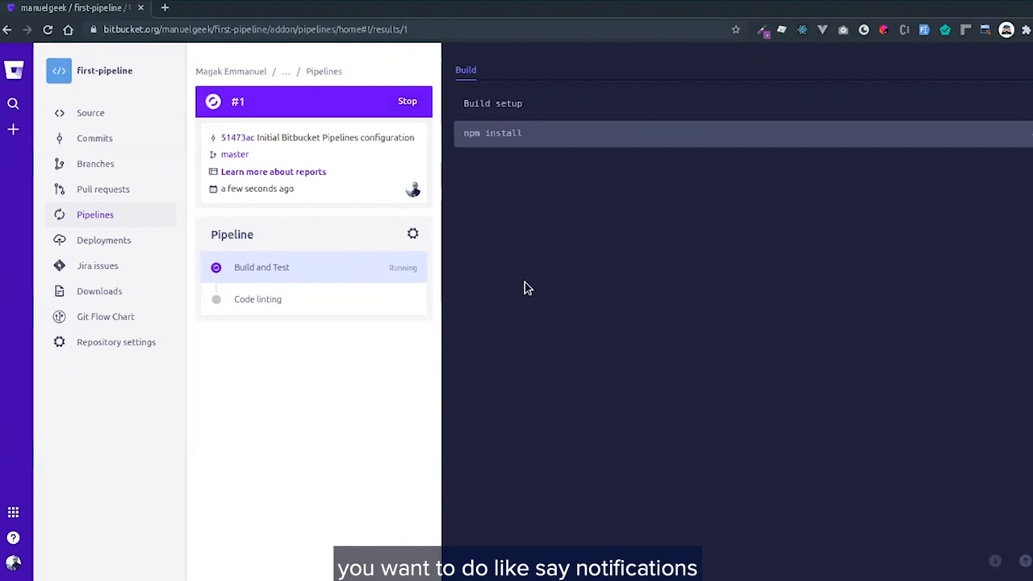
mouse_move(508, 296)
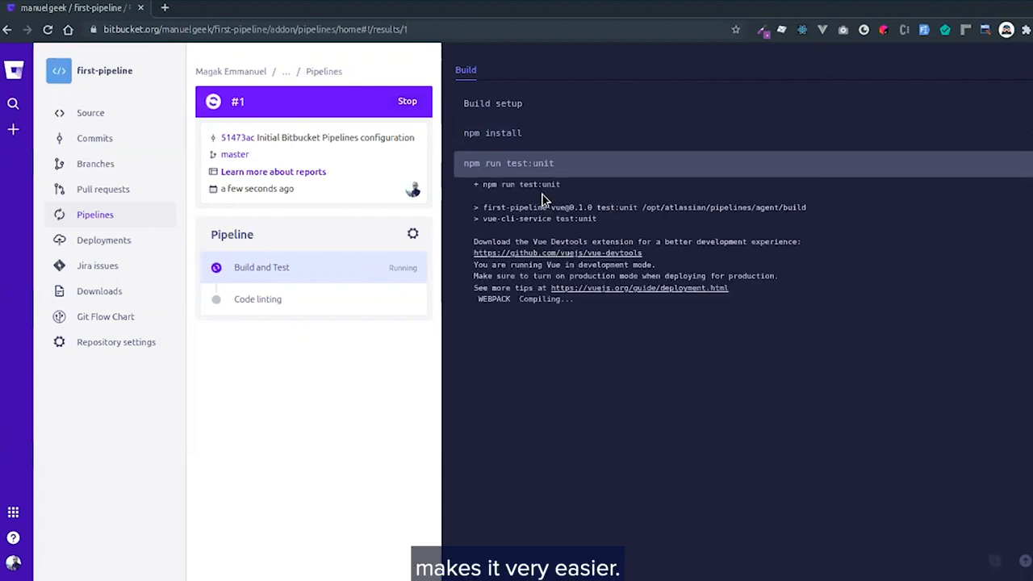
mouse_move(375, 340)
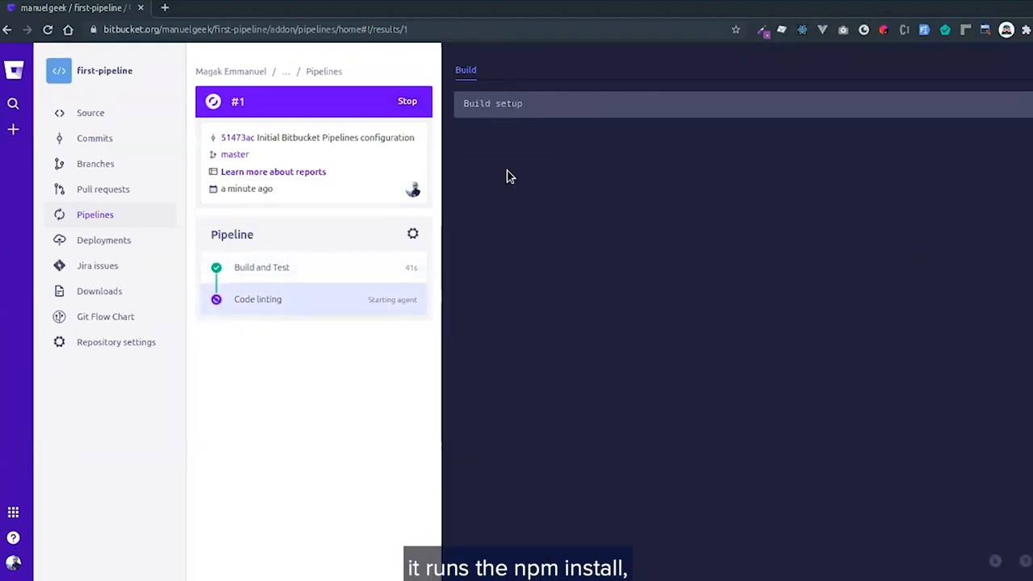
Review the Build and Test log, then follow Code linting until the run succeeds
click(261, 267)
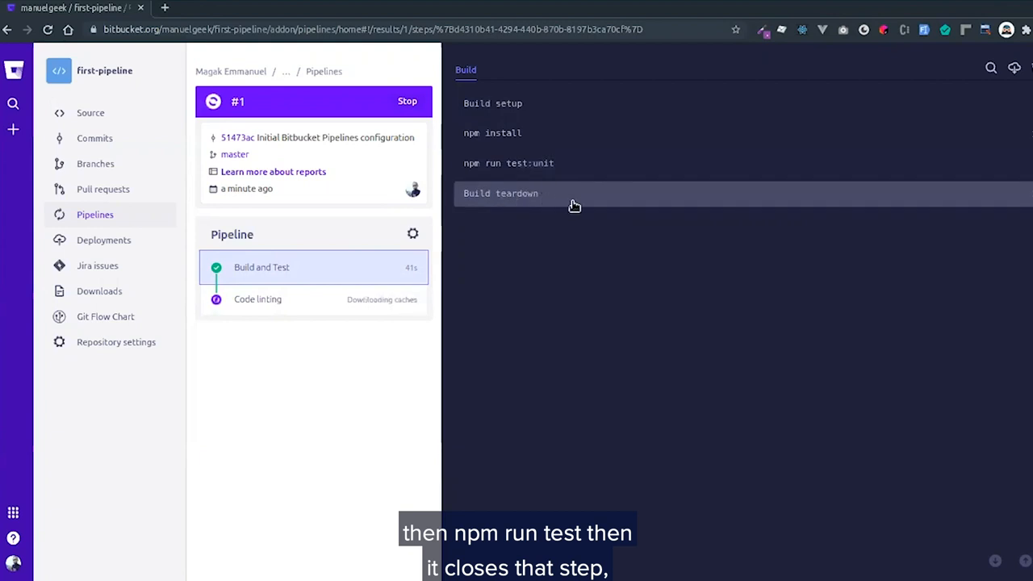
mouse_move(549, 197)
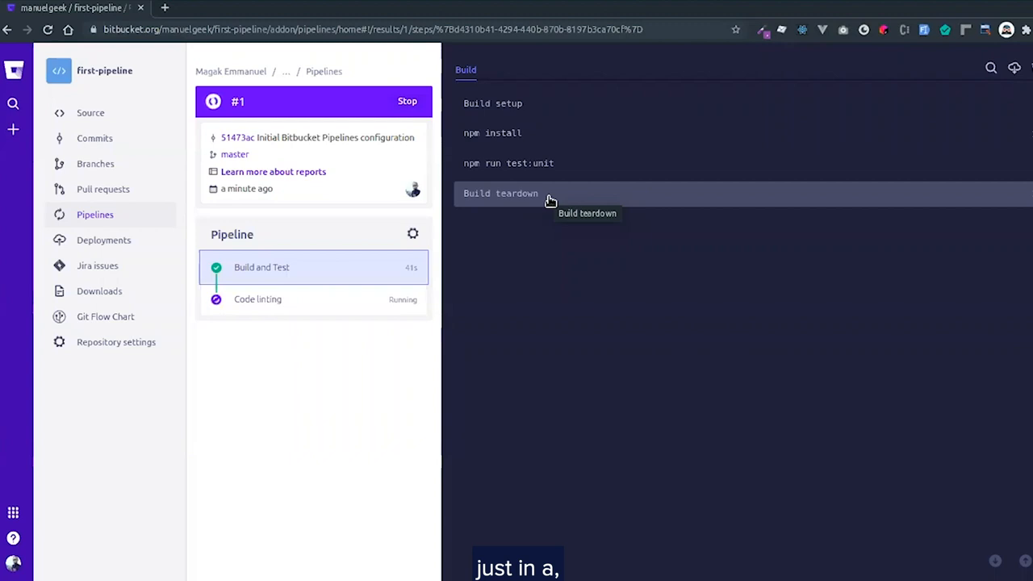
click(258, 299)
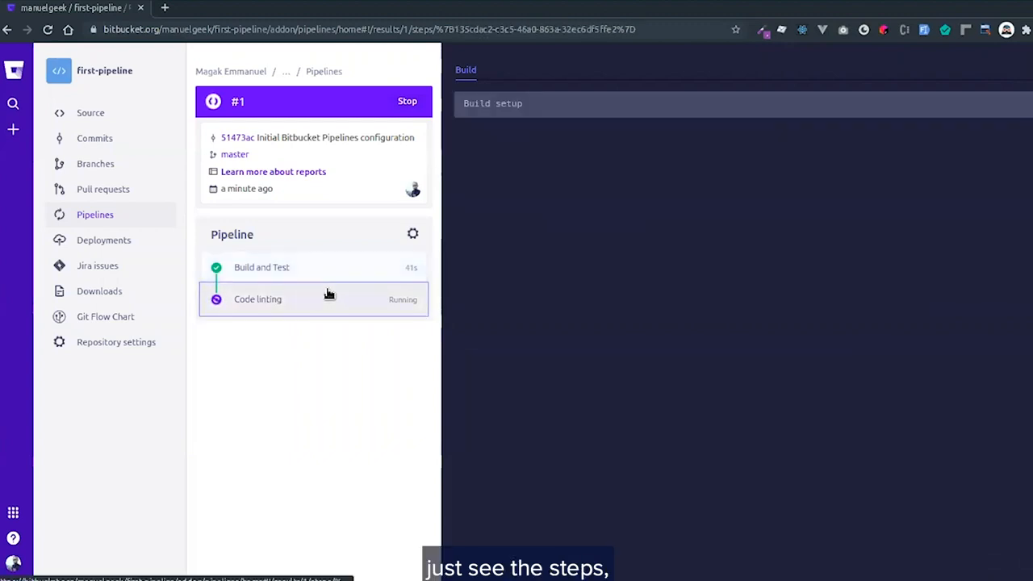
click(493, 103)
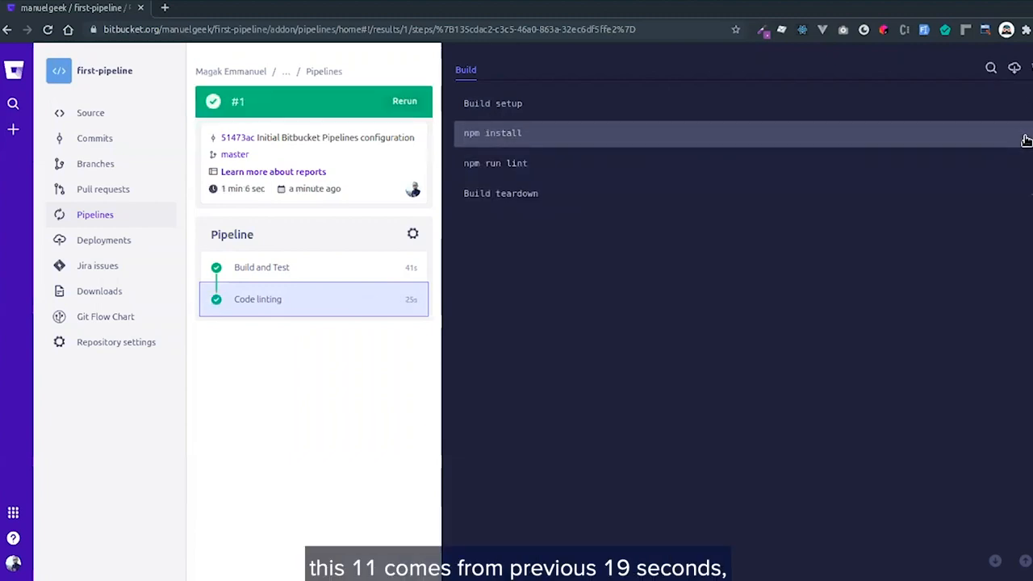
mouse_move(685, 216)
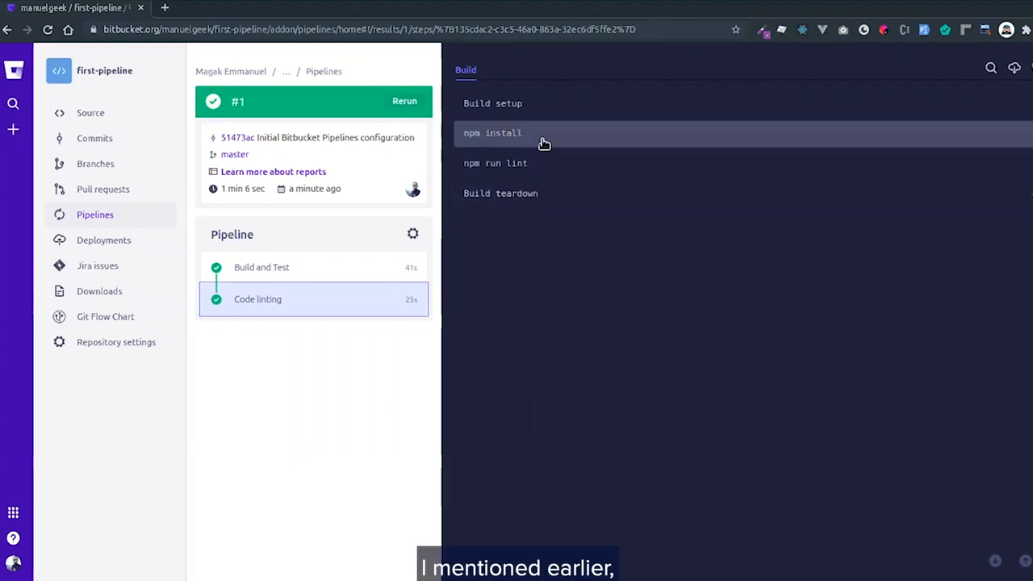
mouse_move(535, 163)
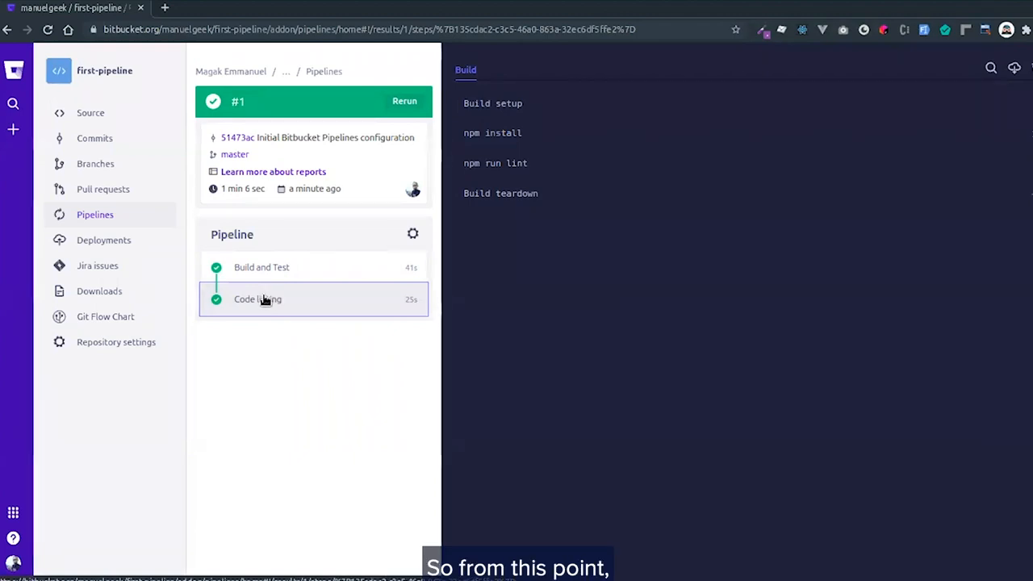
mouse_move(274, 293)
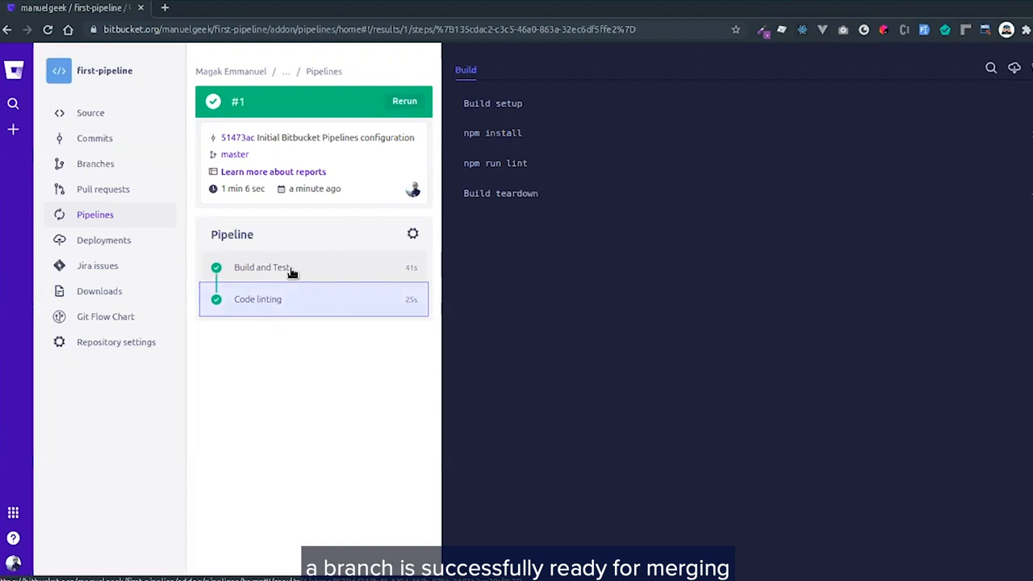
mouse_move(282, 268)
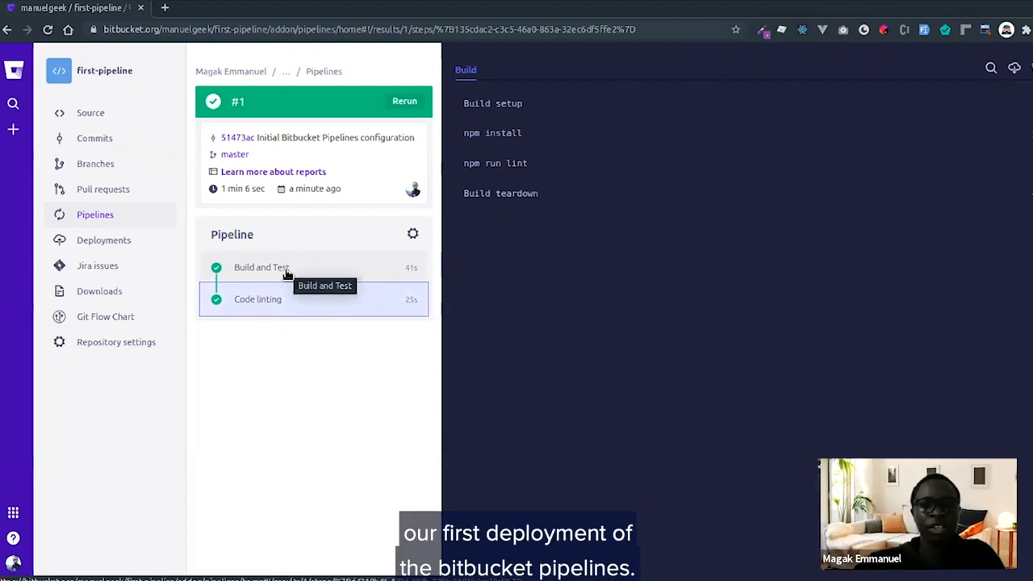
mouse_move(310, 271)
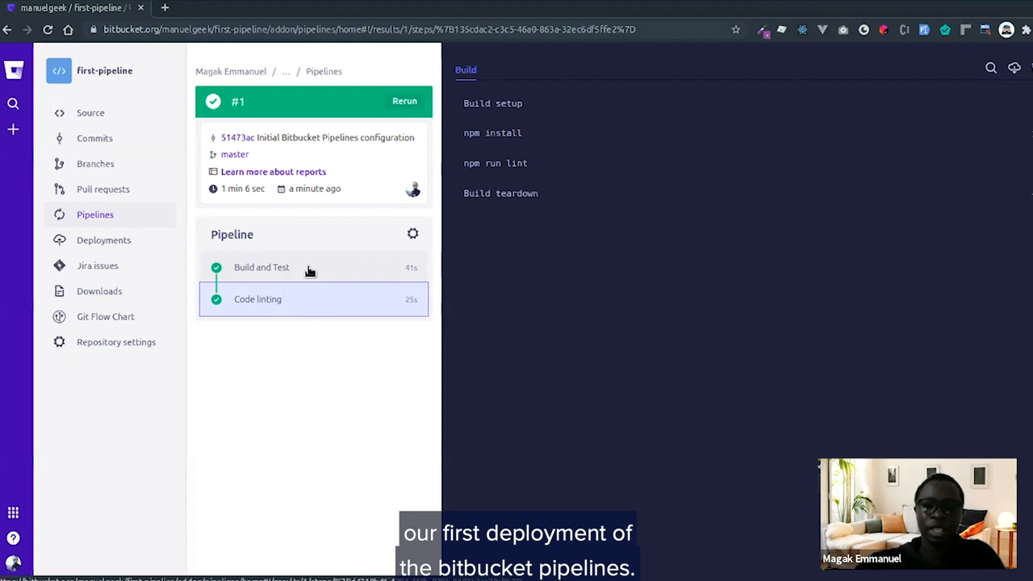